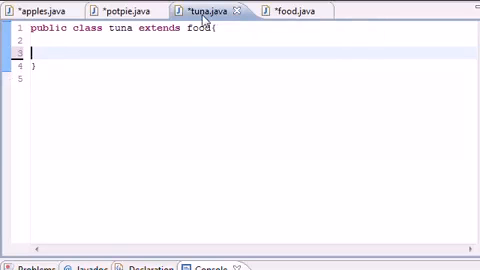
Step: Review the potpie and food classes, ending on potpie with 'food' selected in its declaration
left_click(110, 11)
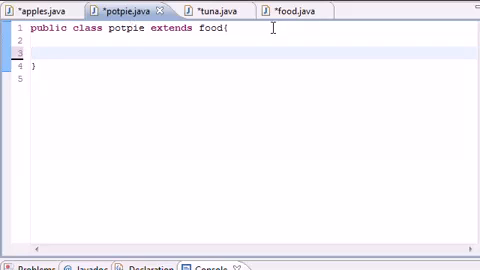
left_click(290, 10)
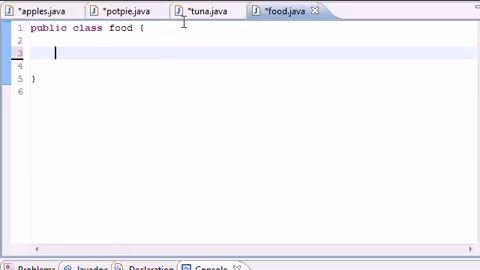
mouse_move(285, 12)
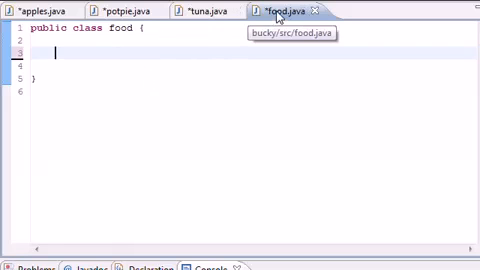
left_click(115, 11)
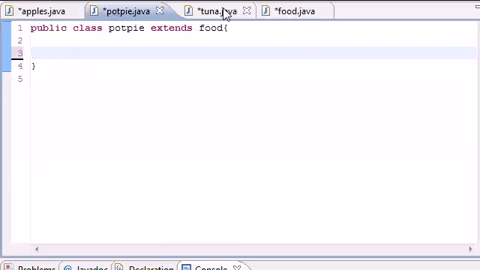
double_click(164, 33)
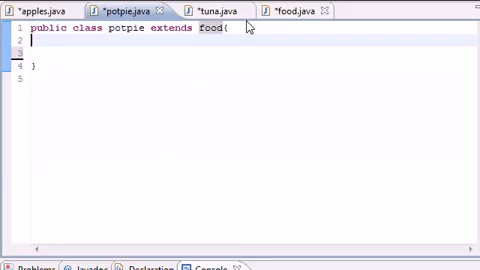
mouse_move(290, 13)
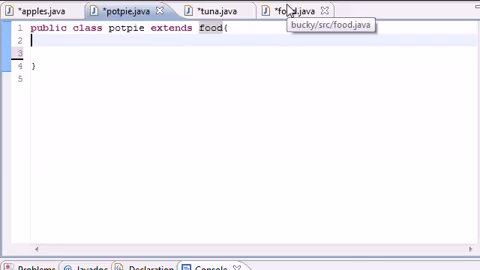
mouse_move(290, 17)
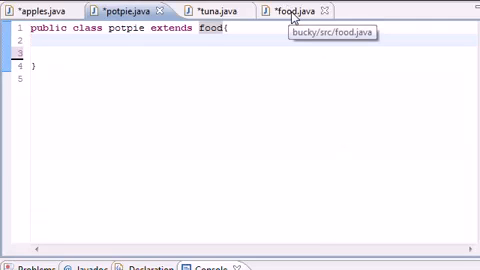
Step: Write void eat() in food with System.out.println("this food is great")
left_click(300, 10)
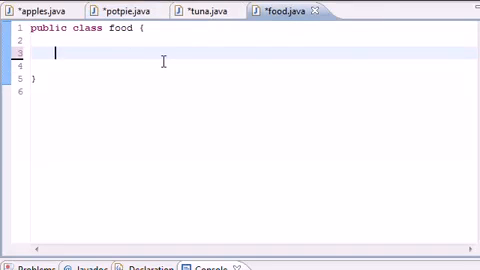
type("void eat(){")
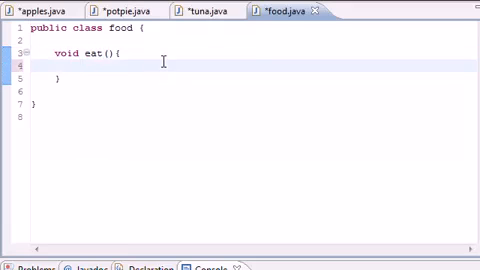
type("Syste,m")
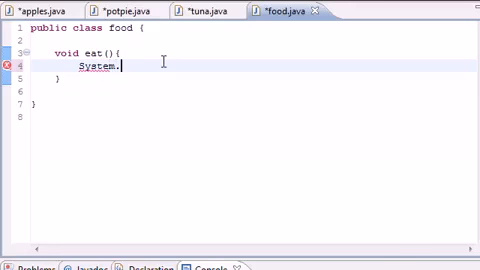
type("out.println")
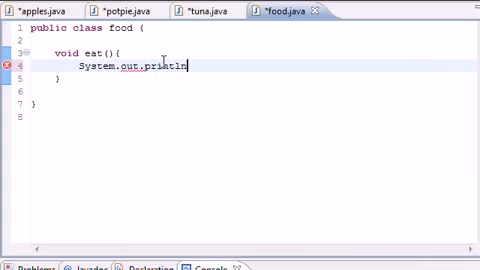
type("(\"\");")
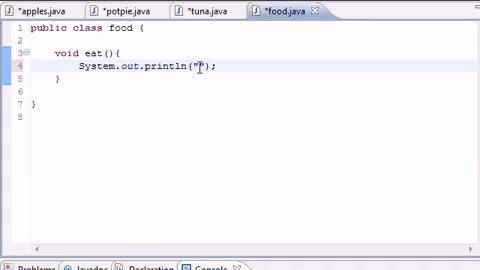
type("t")
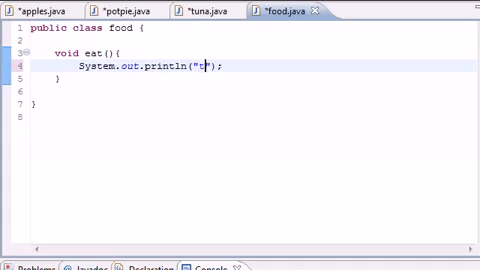
type("his food is great")
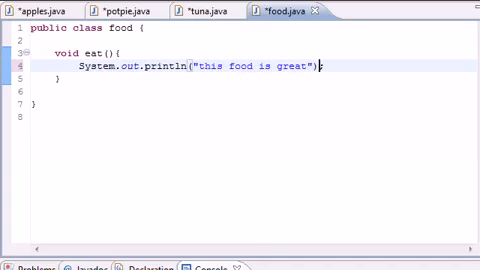
Step: Copy food's eat method into potpie and tuna, printing "this potpie is great" and "this tuna is great"
left_click(115, 10)
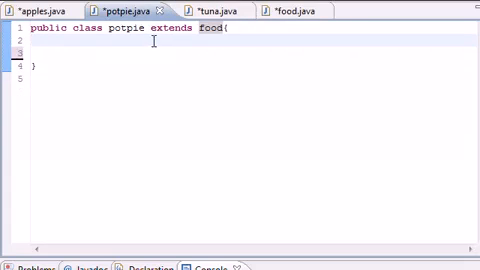
left_click(291, 9)
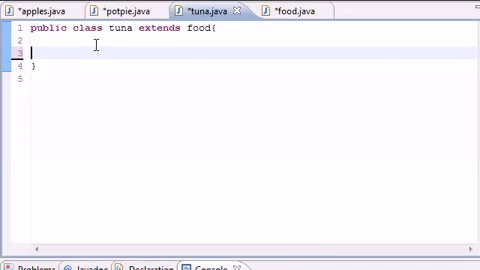
key("enter")
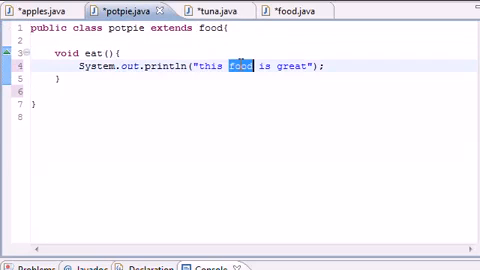
type("potpie")
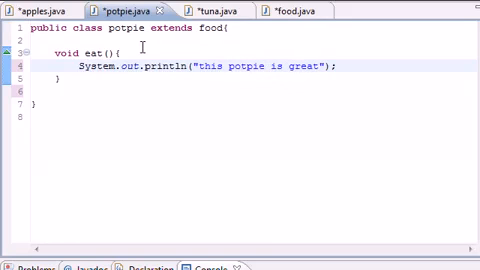
left_click(272, 9)
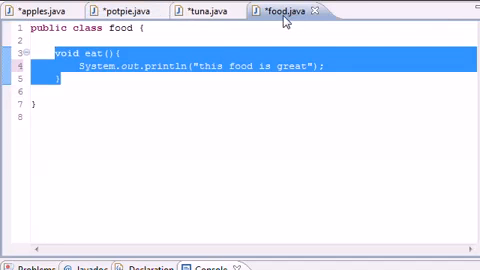
left_click(197, 10)
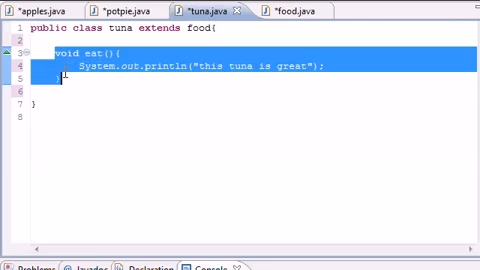
left_click(110, 8)
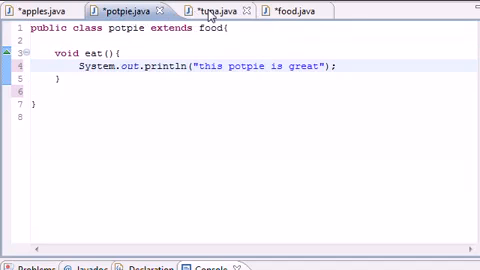
left_click(205, 9)
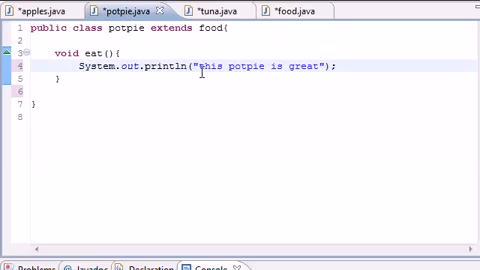
mouse_move(30, 17)
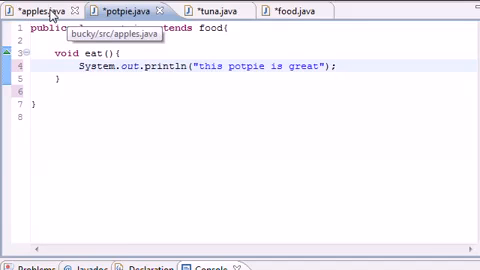
Step: Type tuna bucky = new tuna(); in apples main and highlight the type and variable name
left_click(30, 8)
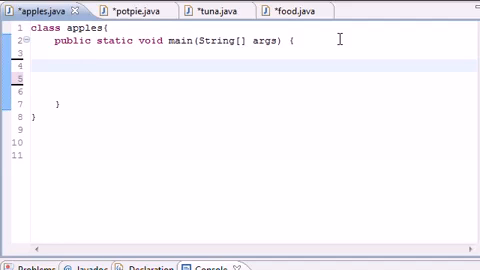
type("tuna")
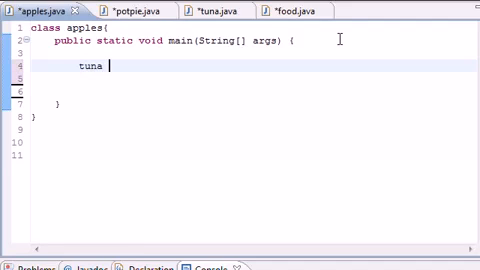
type("bucky =")
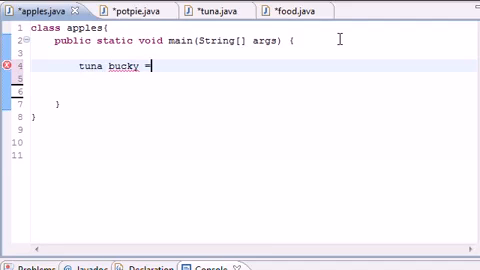
type("new tui")
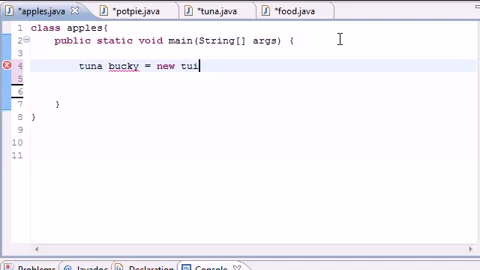
type("na()")
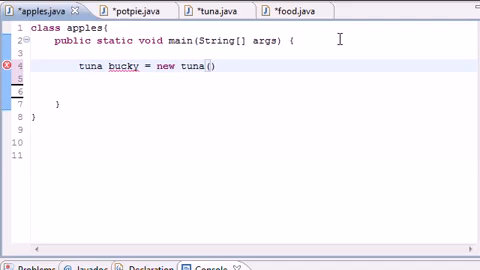
type(";")
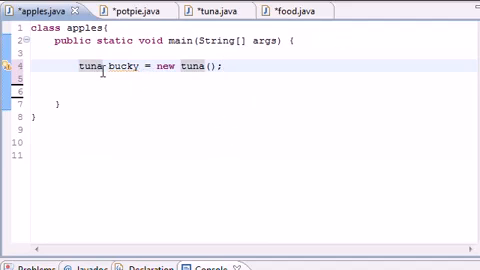
double_click(90, 69)
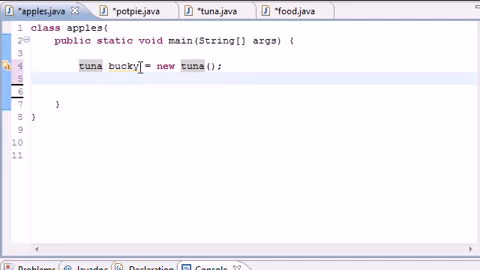
double_click(119, 69)
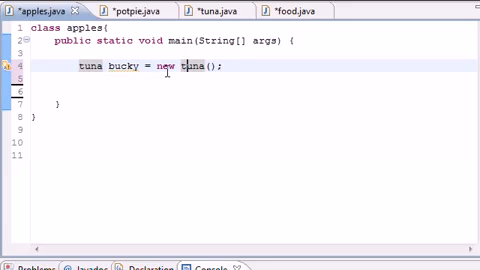
Step: Change bucky's declared type from tuna to food, then highlight the new tuna() expression
double_click(88, 70)
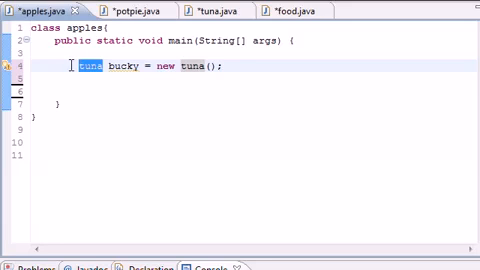
type("food")
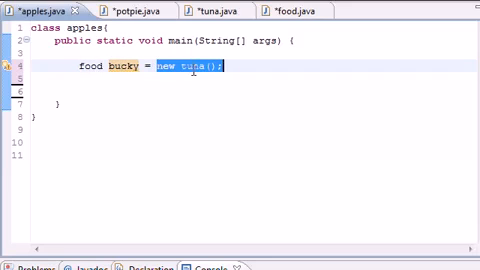
double_click(88, 67)
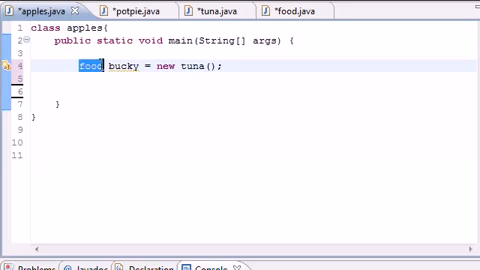
left_click(76, 67)
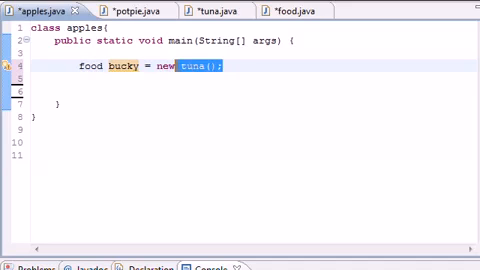
double_click(90, 69)
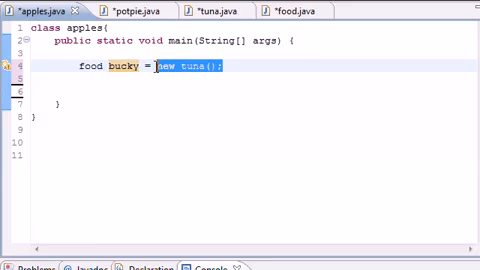
double_click(90, 69)
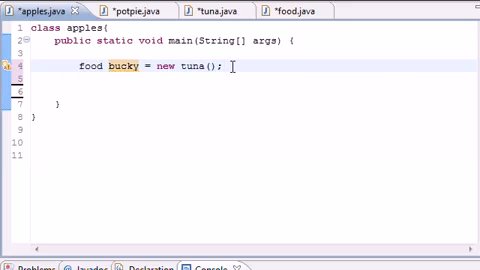
mouse_move(158, 71)
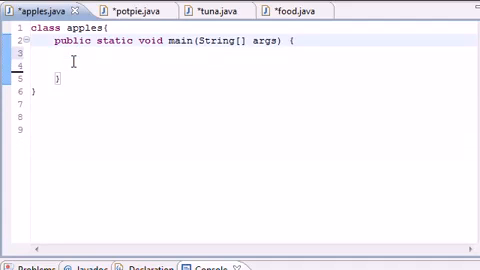
Step: Delete the food bucky = new tuna(); line from main
key("enter")
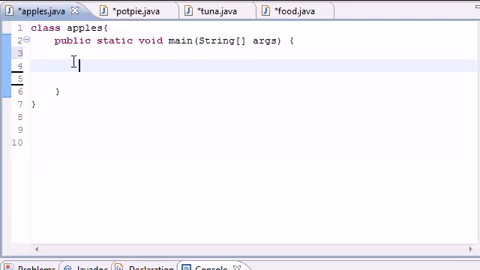
Step: Declare the food array bucky[] = new food[2]; in main
type("food")
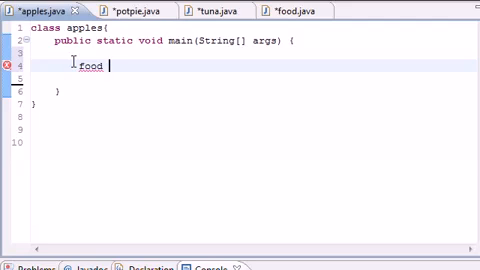
type("bucky")
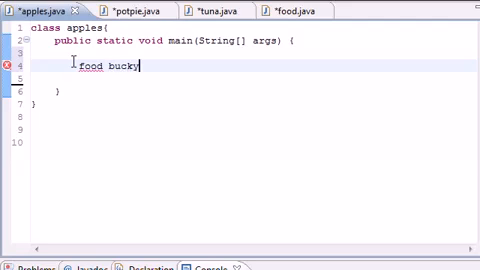
type("[]=")
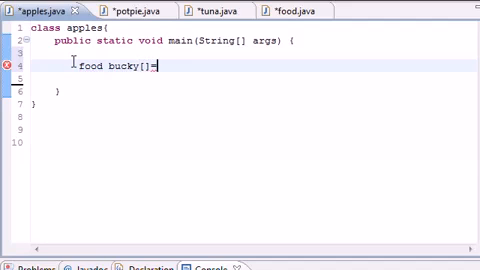
type("new food")
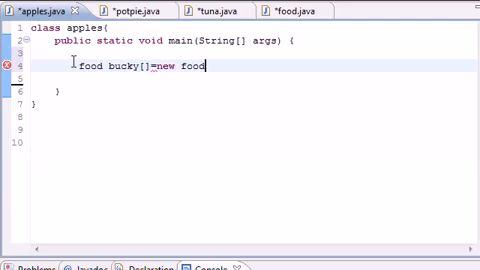
type("[2];")
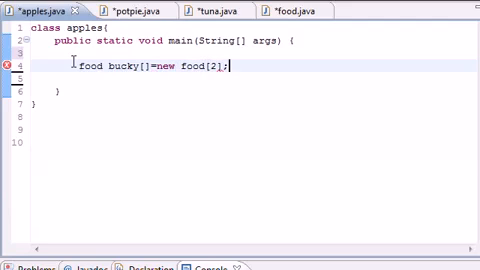
double_click(123, 67)
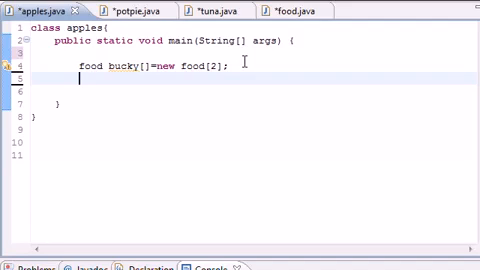
Step: Assign new potpie() to bucky[0] and new tuna() to bucky[1]
type("bucky")
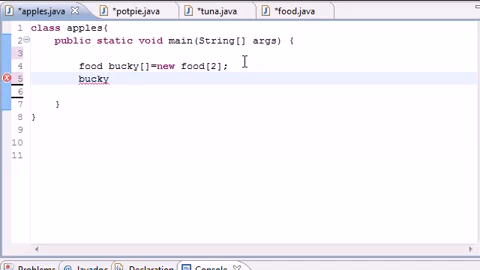
type("[0]=")
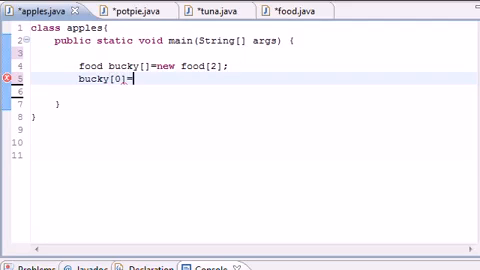
type("new potpie();")
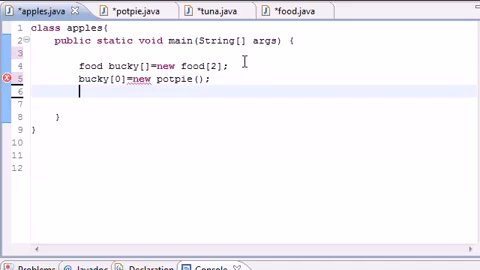
type("bucky")
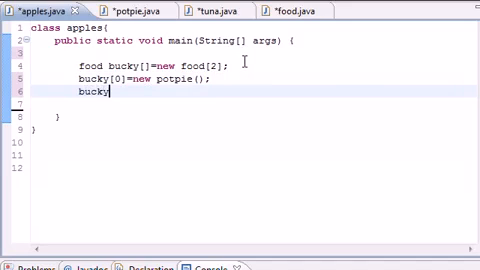
type("[1]")
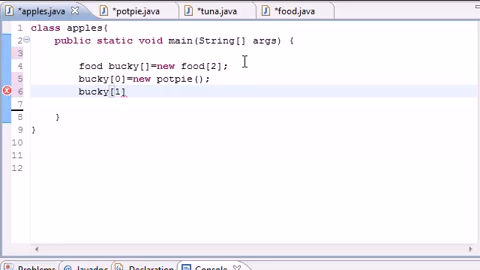
type("=new")
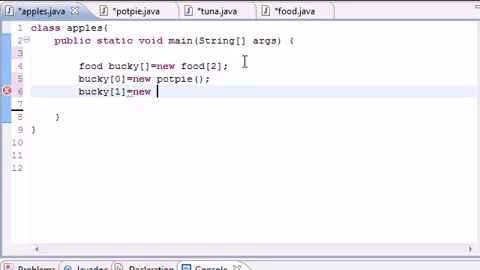
type("tuna()")
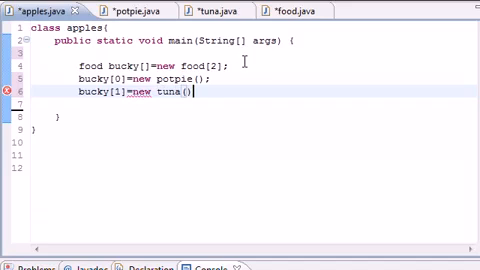
type(";")
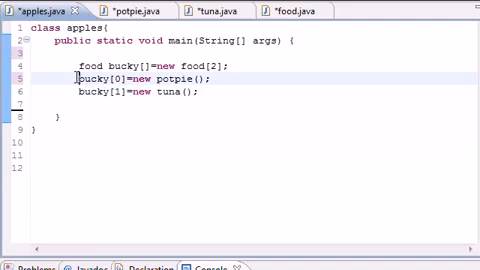
double_click(192, 80)
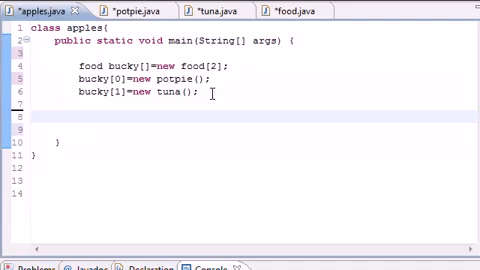
Step: Write for(int x=0;x<2;++x) calling bucky[x].eat() on each array element
type("fo")
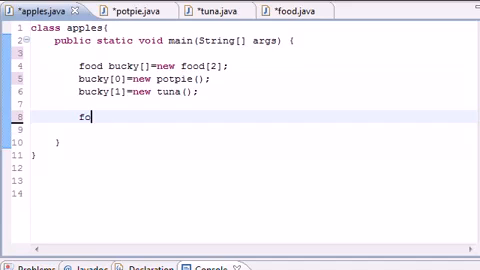
type("r(")
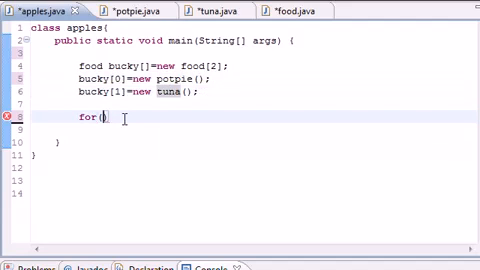
type("int")
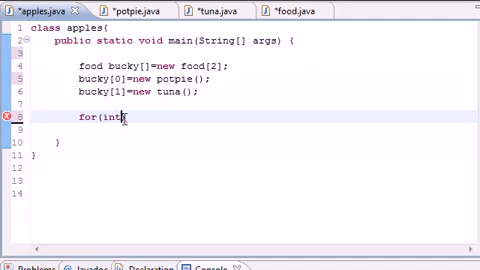
type("x=0;)")
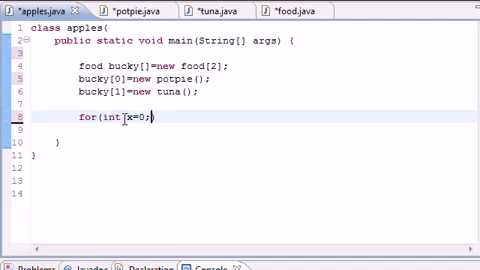
type("x")
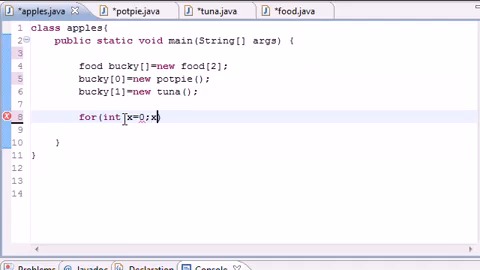
type("<2;")
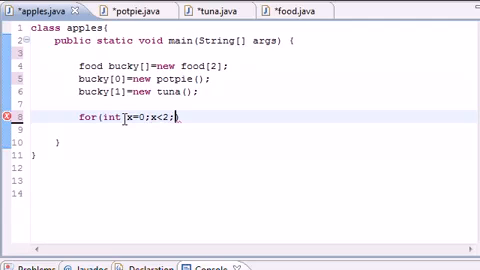
type("++x")
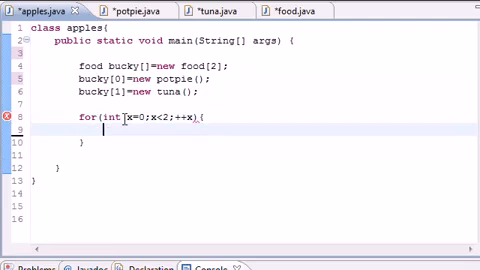
type("buck")
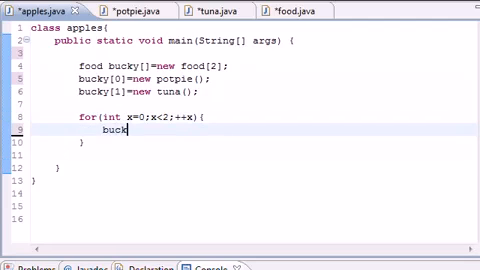
type("y[x")
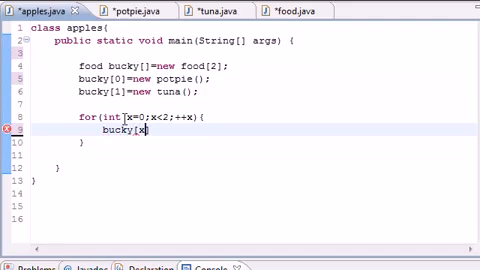
type("].eat();")
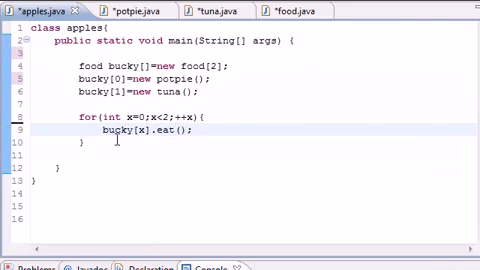
double_click(128, 131)
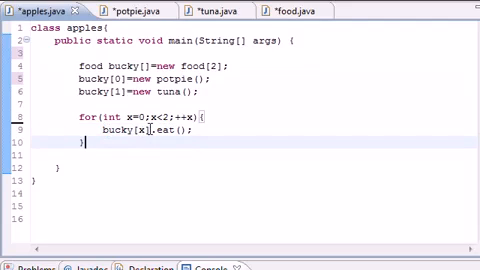
double_click(125, 131)
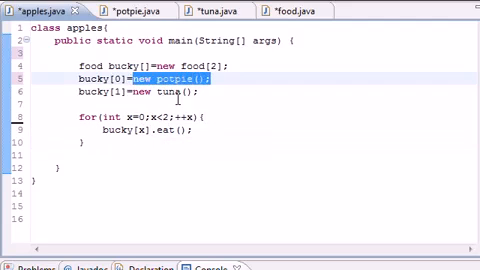
left_click(118, 10)
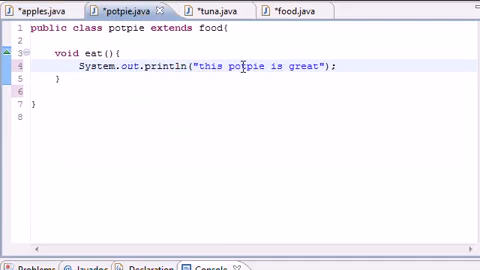
left_click(30, 8)
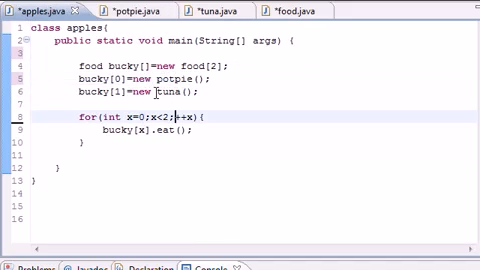
double_click(150, 94)
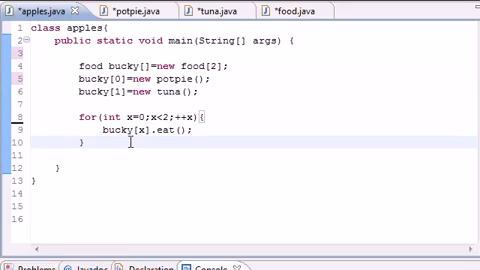
Step: Type and discard a stray tuna tunaobject line, then save all four class files
type("tuna tuna")
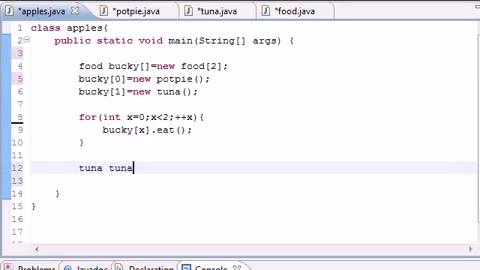
type("obkject")
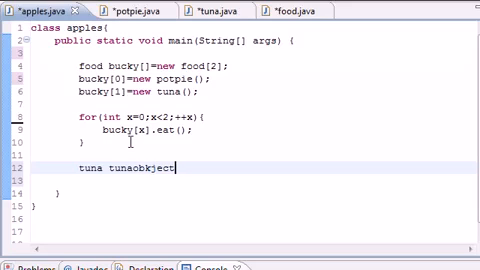
type("tuna.eat")
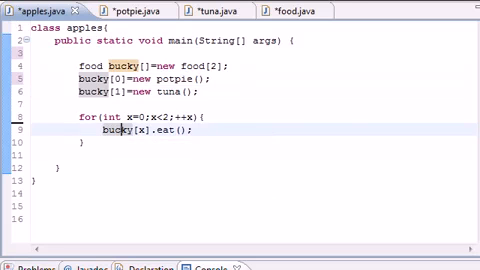
key("ctrl+s")
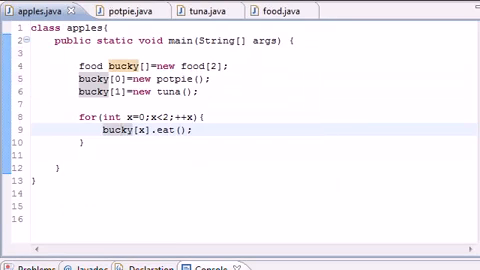